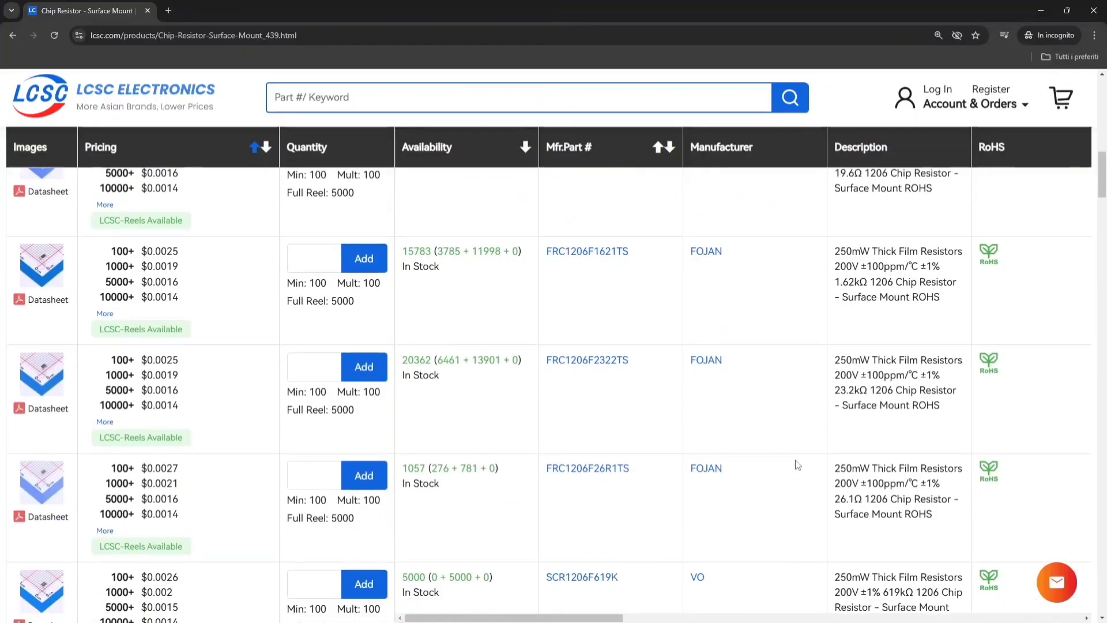
{"action": "scroll", "scroll_direction": "down", "scroll_amount": 3}
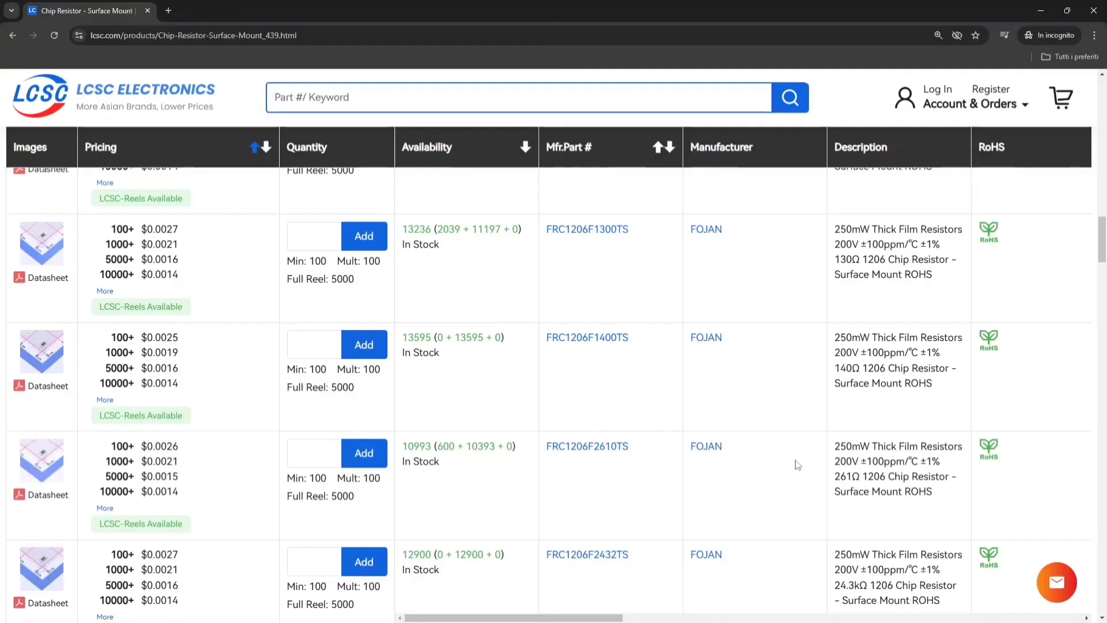
{"action": "scroll", "scroll_direction": "down", "scroll_amount": 3}
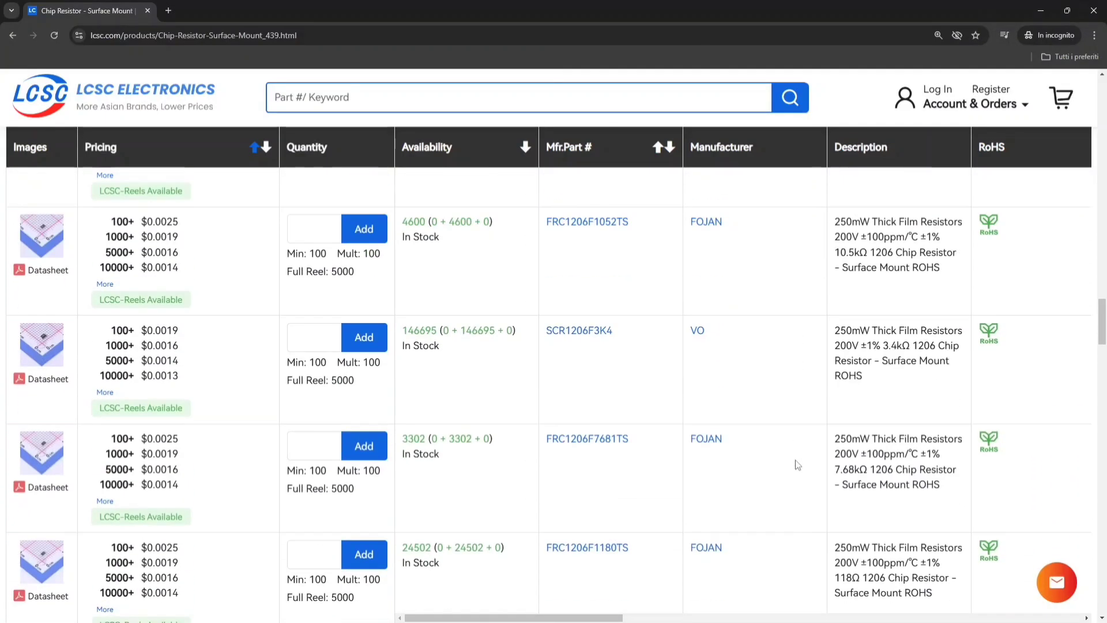
{"action": "scroll", "scroll_direction": "down", "scroll_amount": 3}
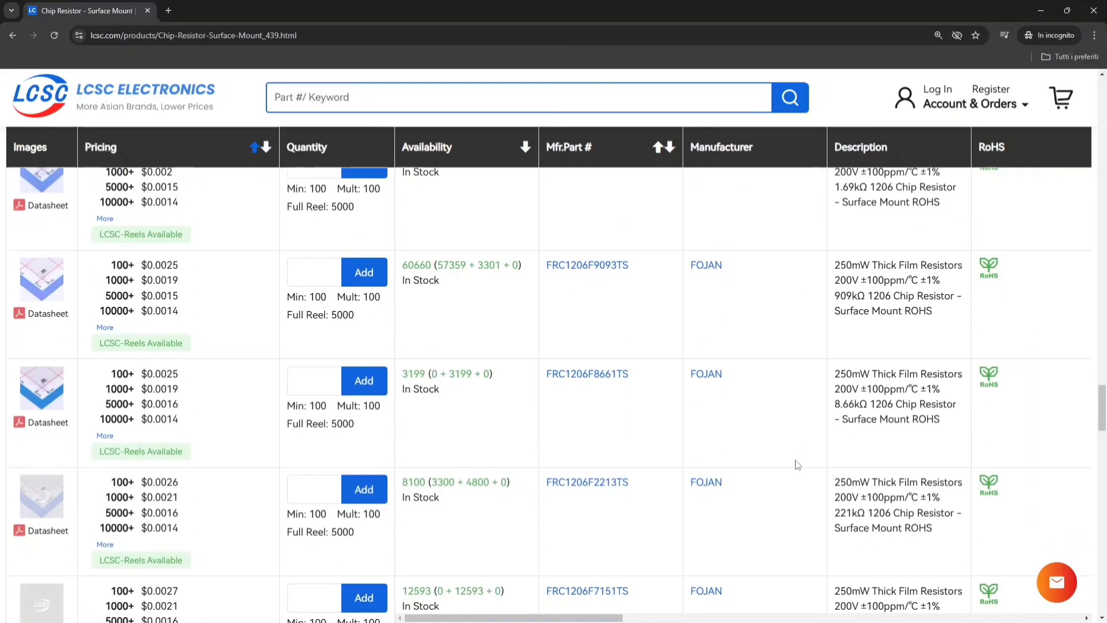